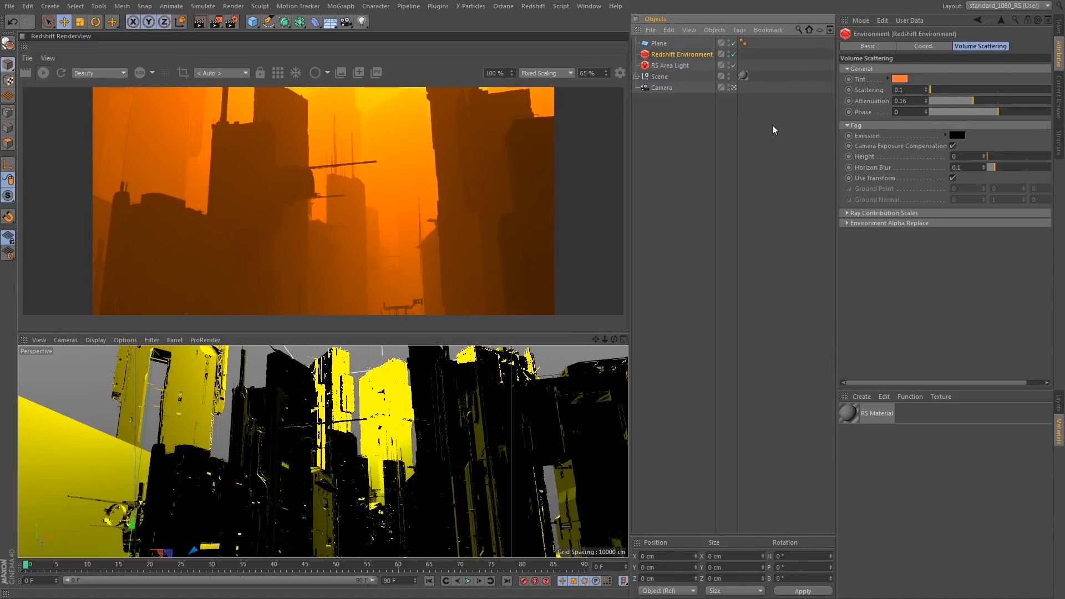
pyautogui.moveTo(743, 134)
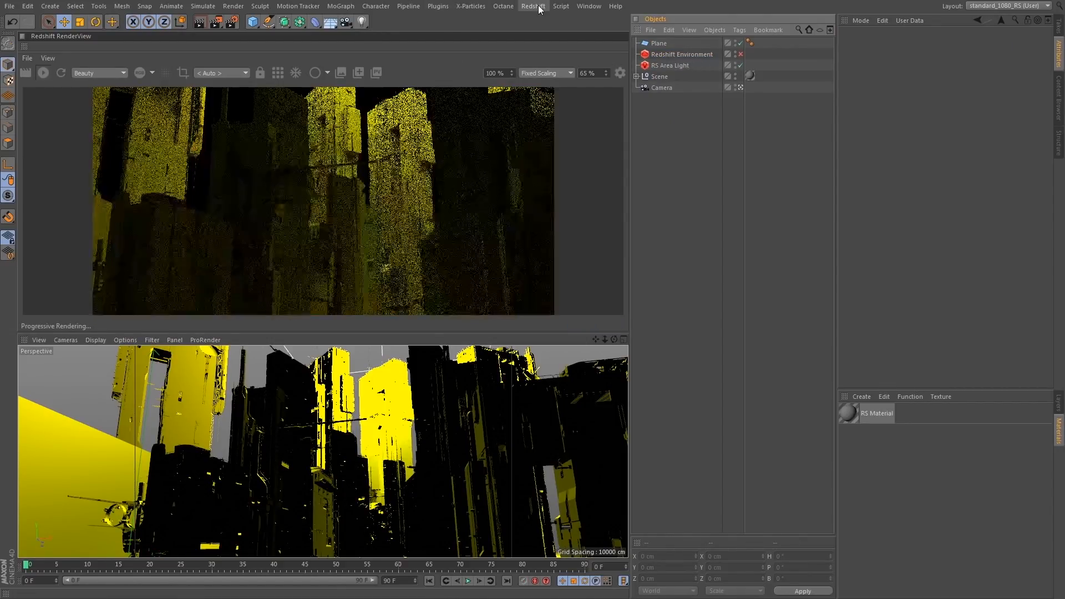
# Add a new Redshift Environment object from the Redshift Objects menu.
pyautogui.click(534, 6)
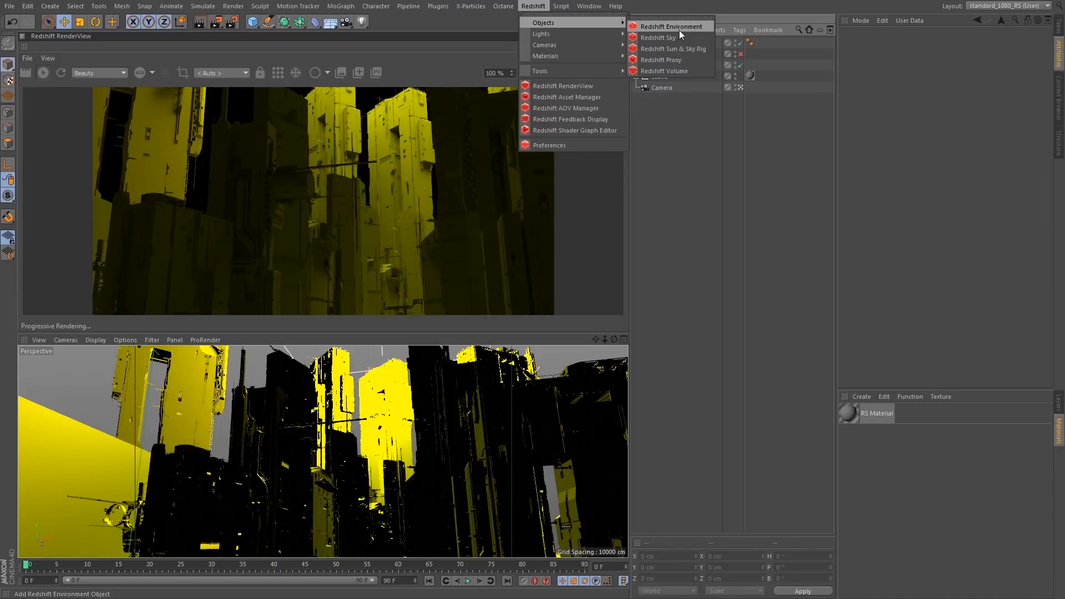
pyautogui.click(671, 27)
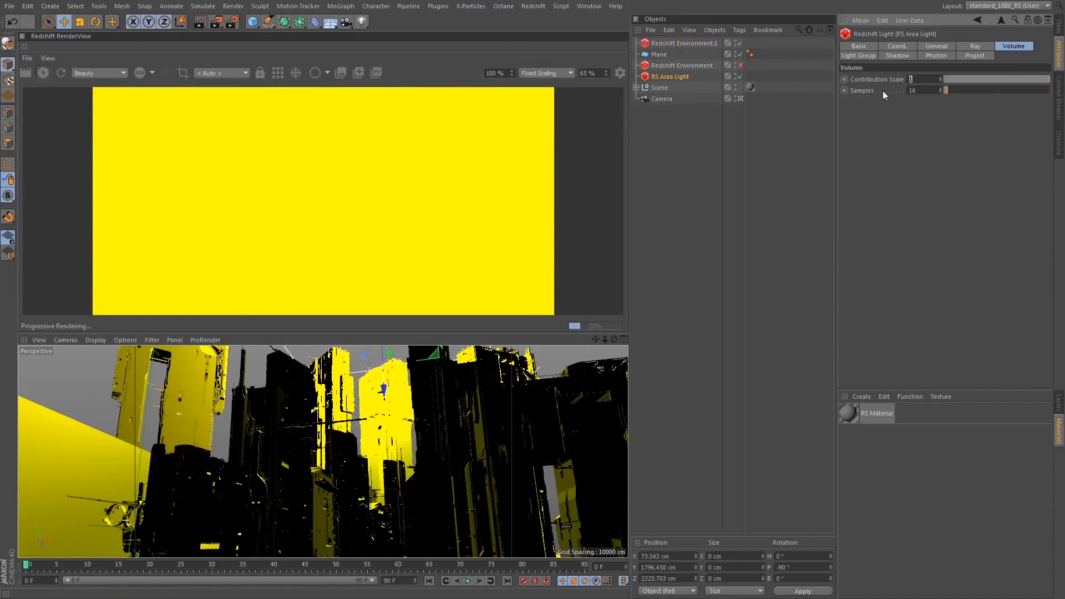
pyautogui.click(913, 79)
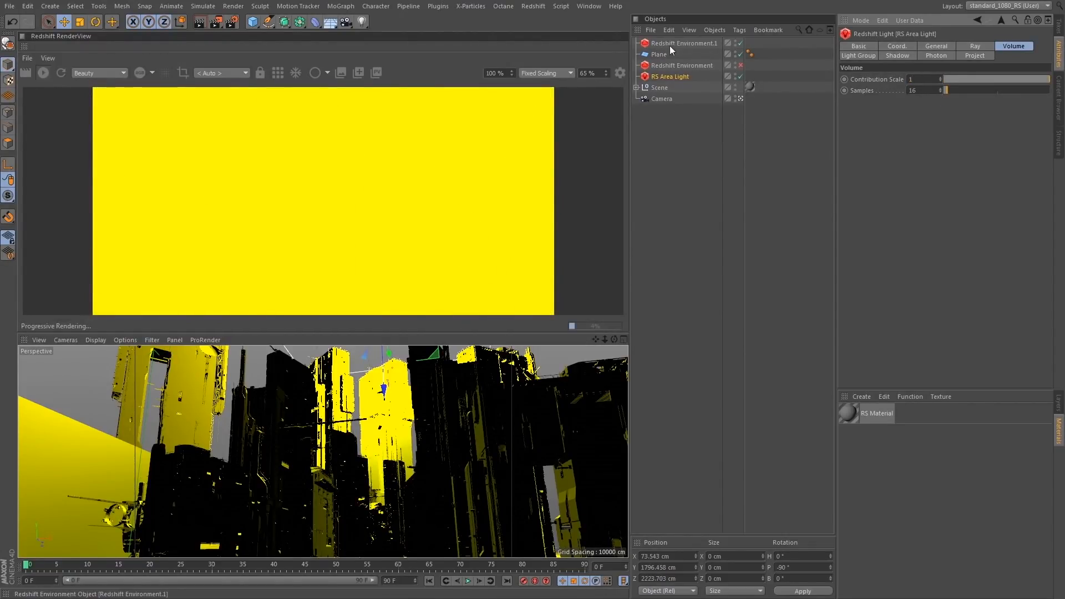
# Set Redshift Environment.1's Volume Scattering tint colour to orange in the Color Picker.
pyautogui.click(684, 43)
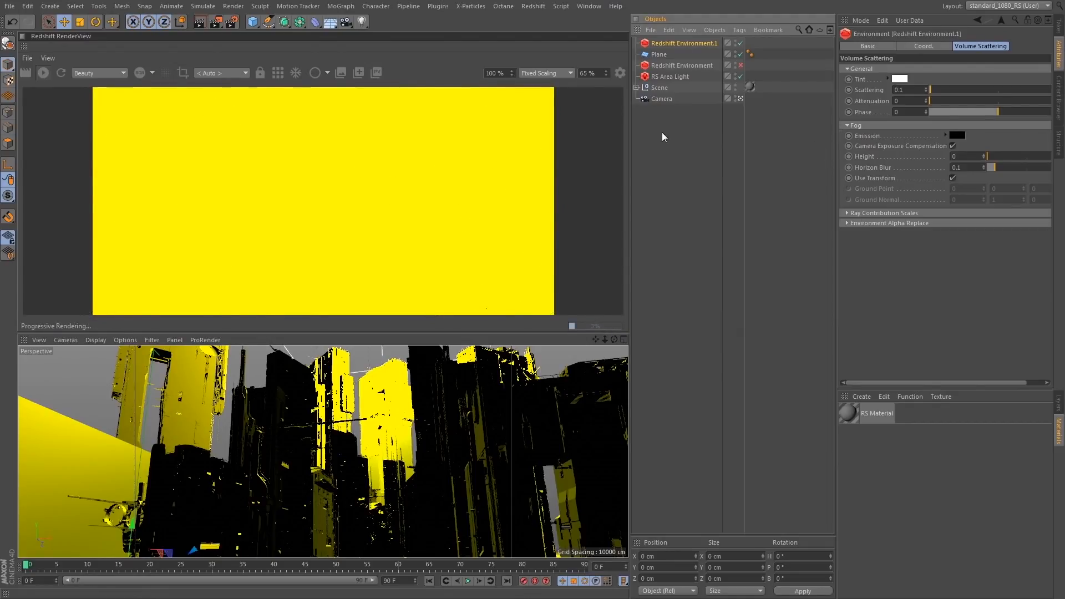
pyautogui.moveTo(328, 205)
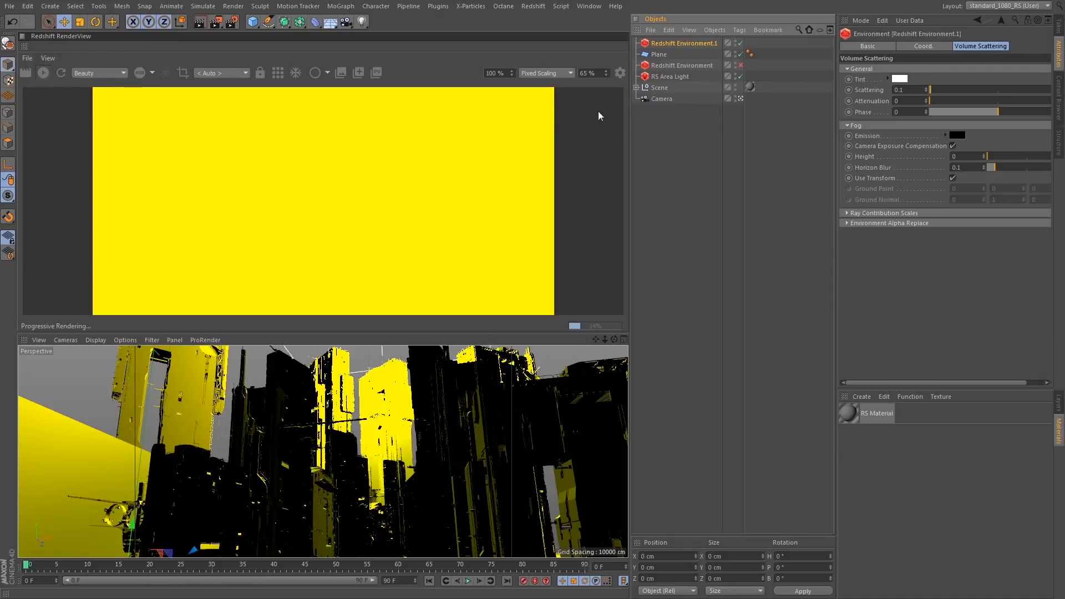
pyautogui.click(848, 125)
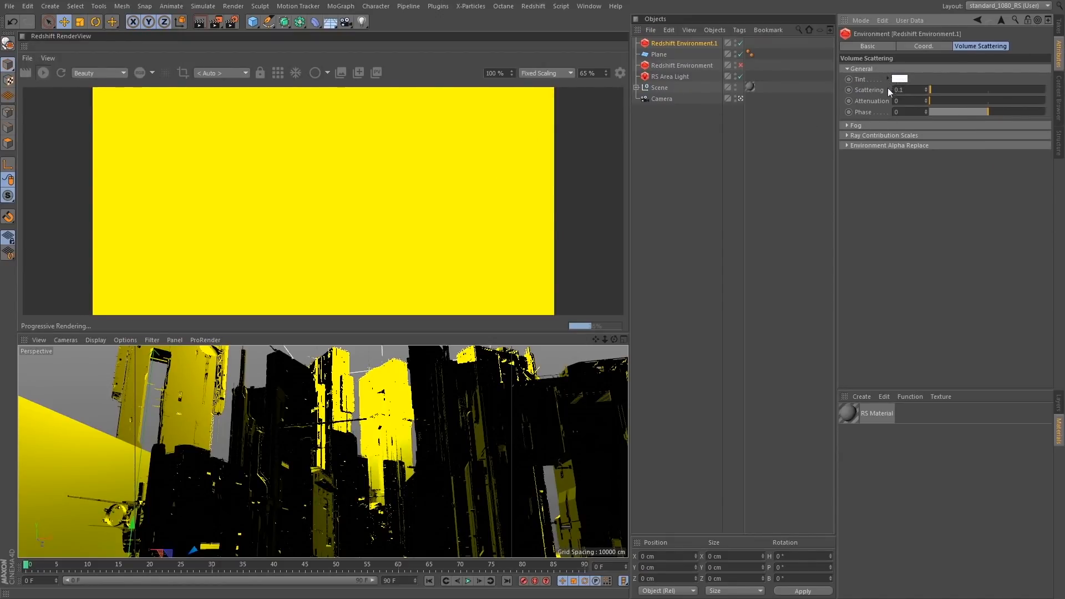
pyautogui.click(900, 79)
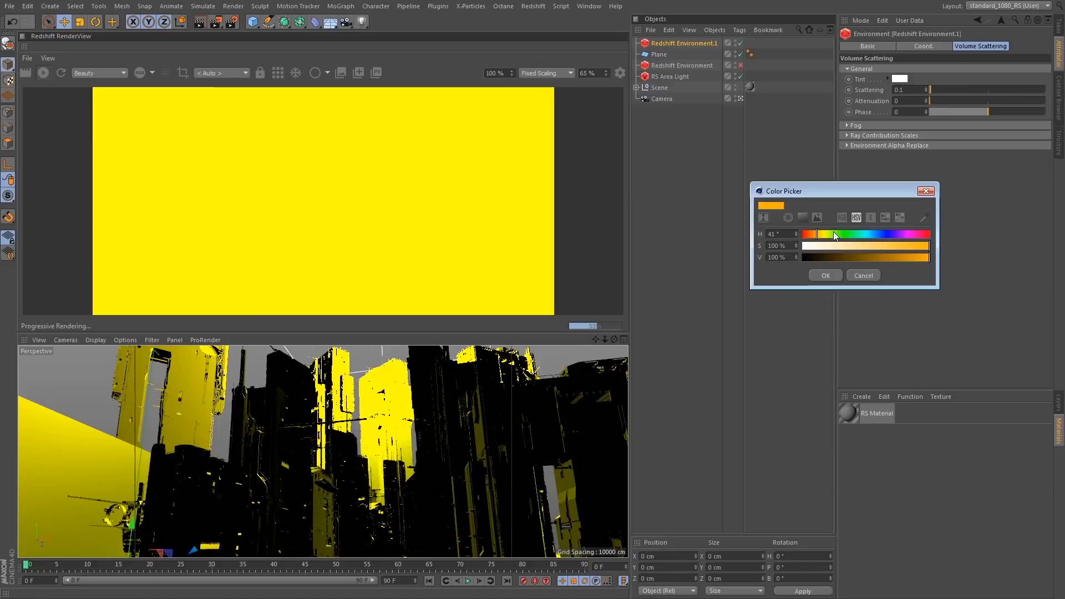
pyautogui.click(669, 76)
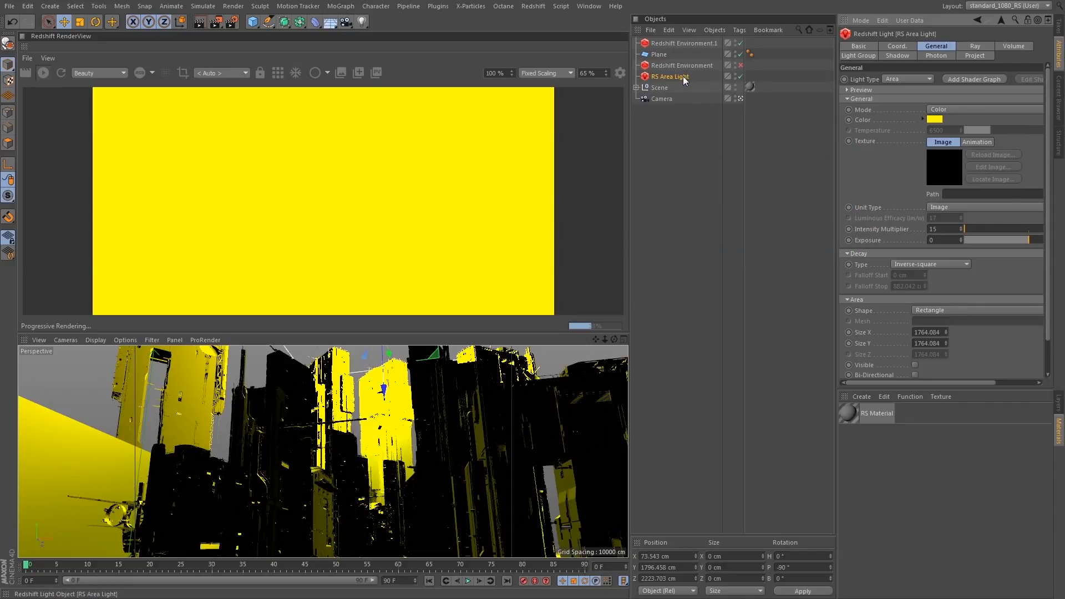
pyautogui.click(686, 43)
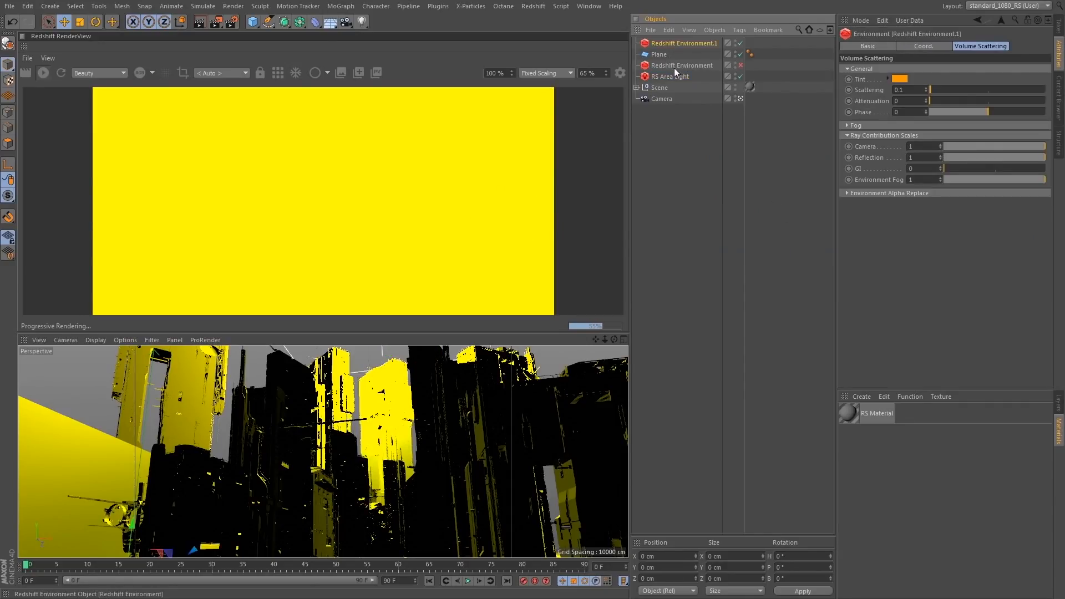
pyautogui.click(899, 79)
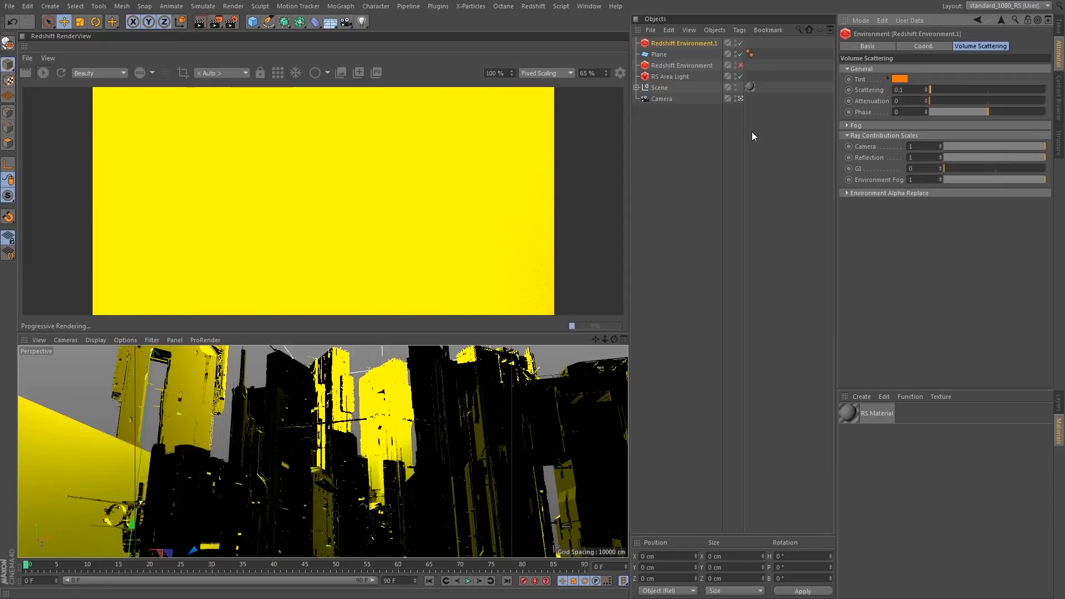
pyautogui.tripleClick(913, 88)
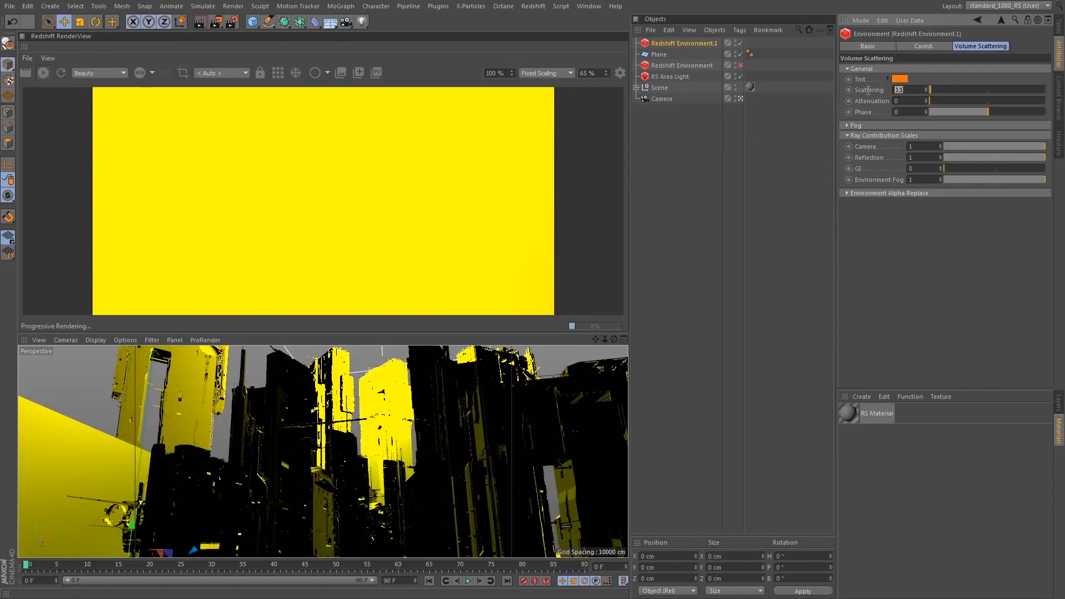
pyautogui.write('0')
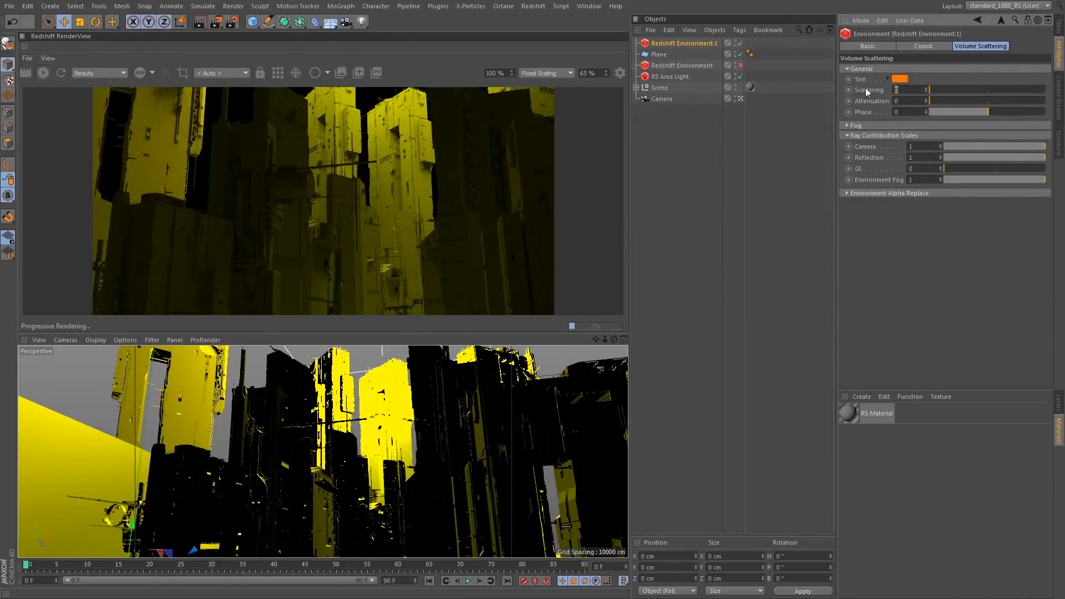
pyautogui.write('0.01')
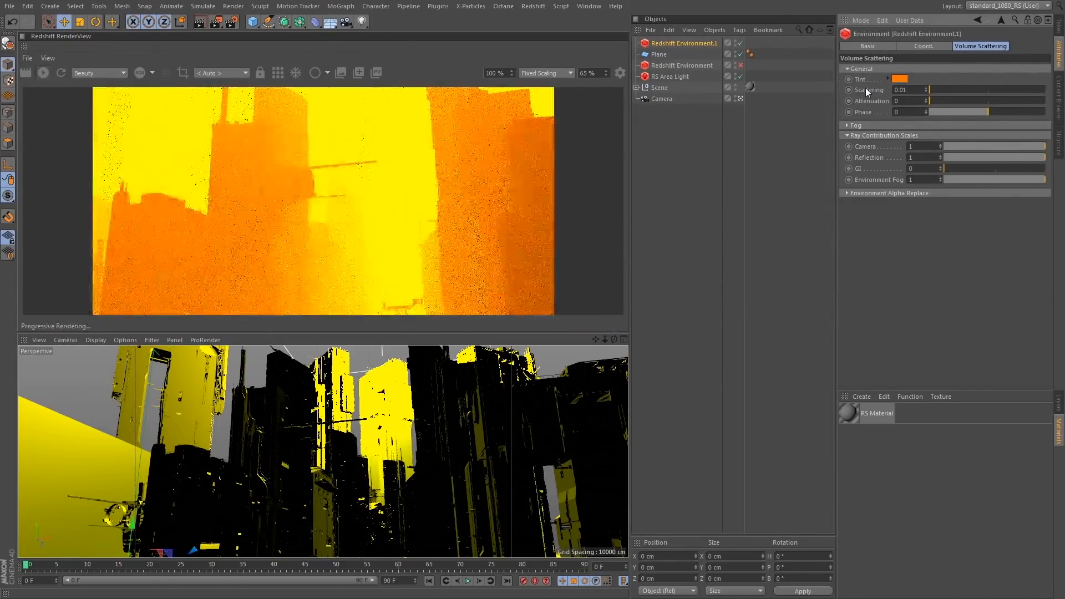
pyautogui.tripleClick(913, 89)
pyautogui.write('0.001')
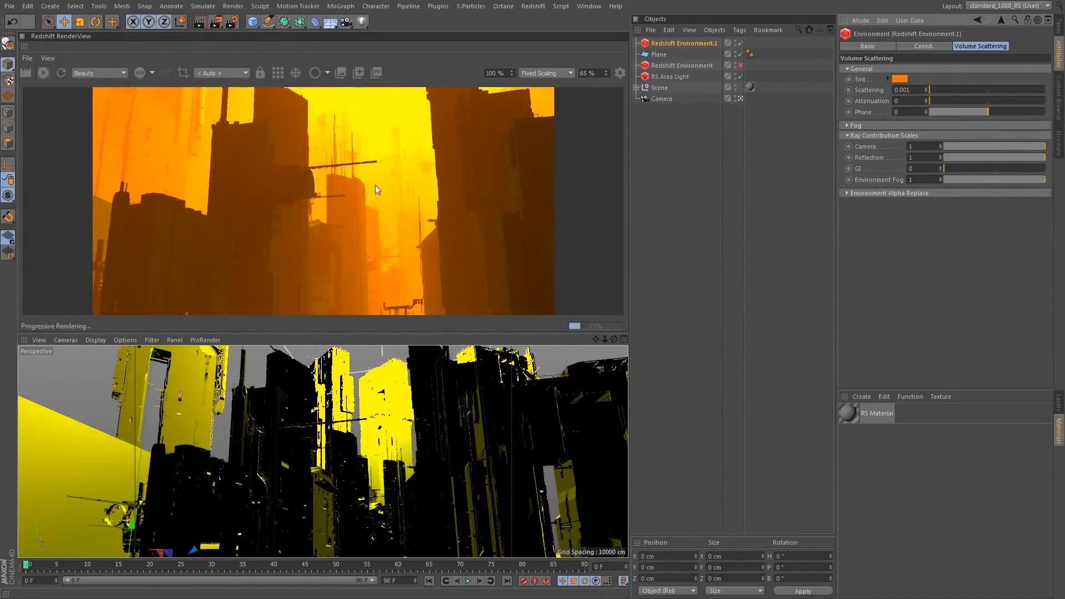
pyautogui.click(903, 90)
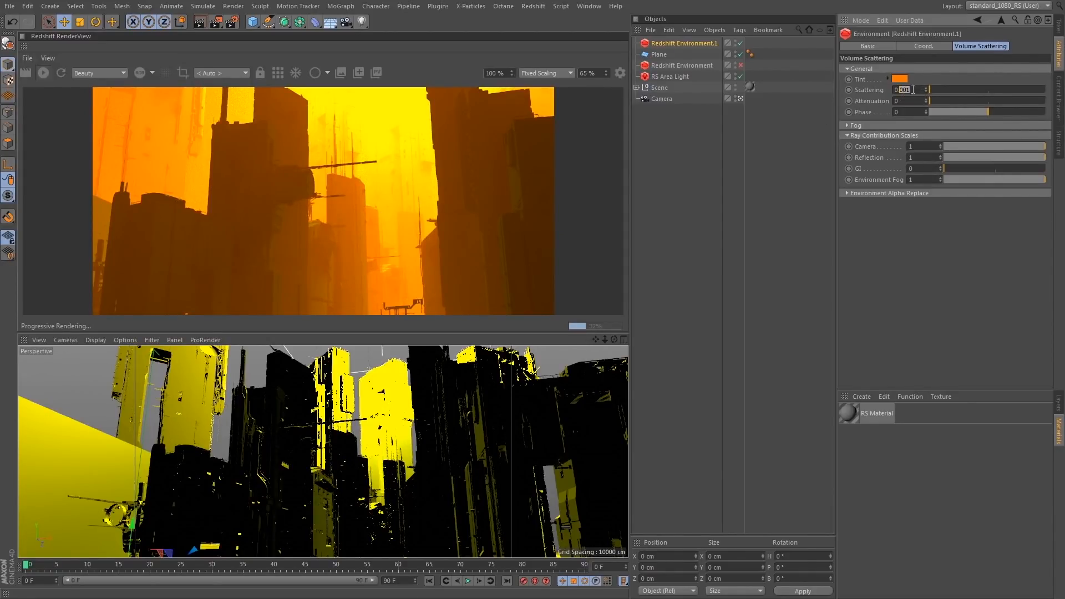
pyautogui.write('0.1')
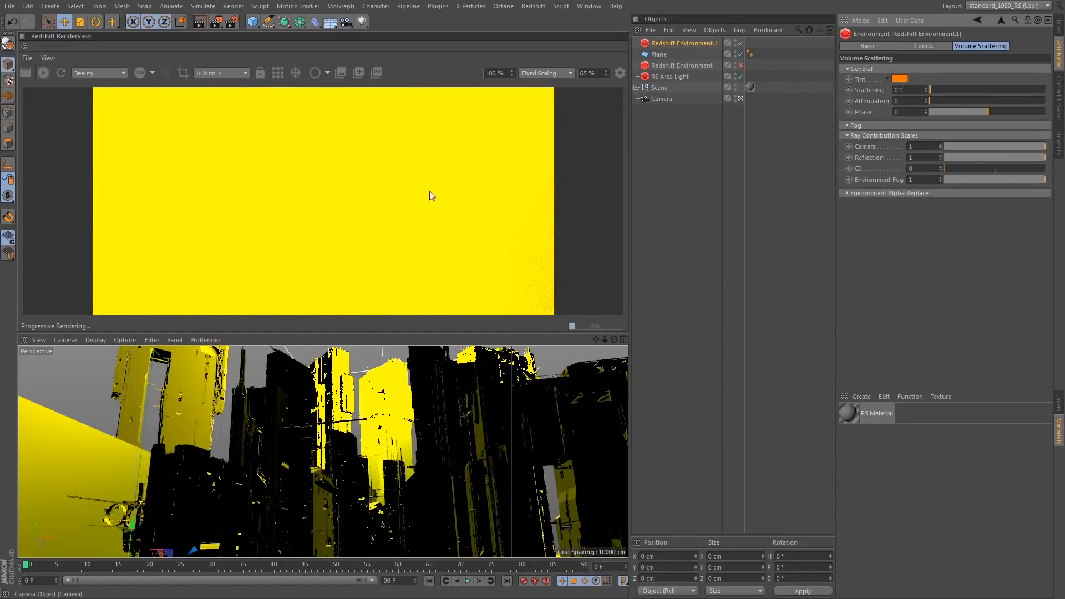
# Begin editing the environment's attenuation value toward the dense-haze setting of 0.15.
pyautogui.click(909, 101)
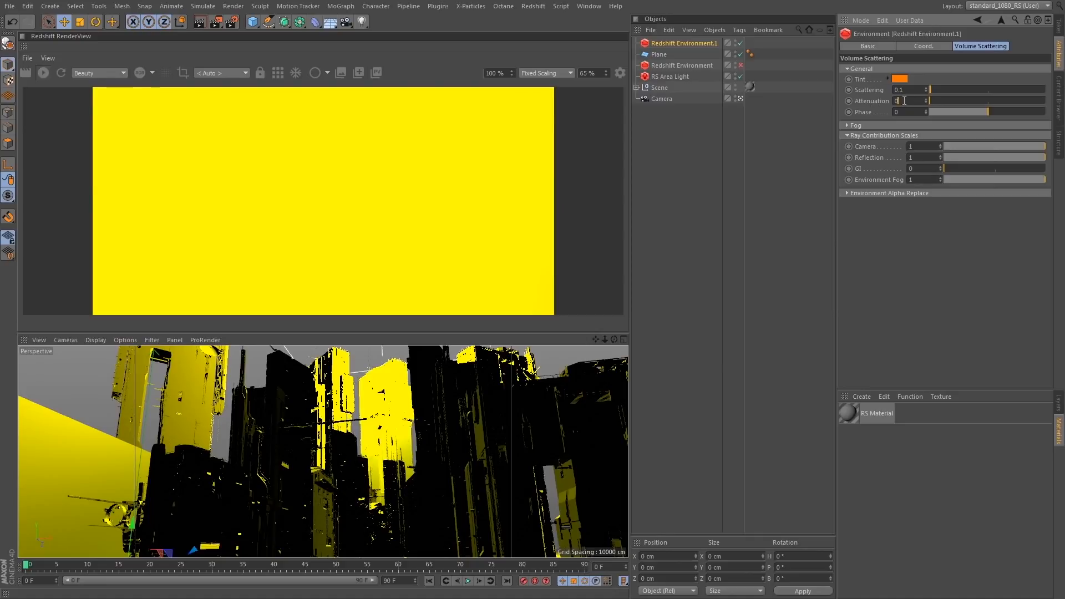
pyautogui.moveTo(671, 224)
pyautogui.write('.1')
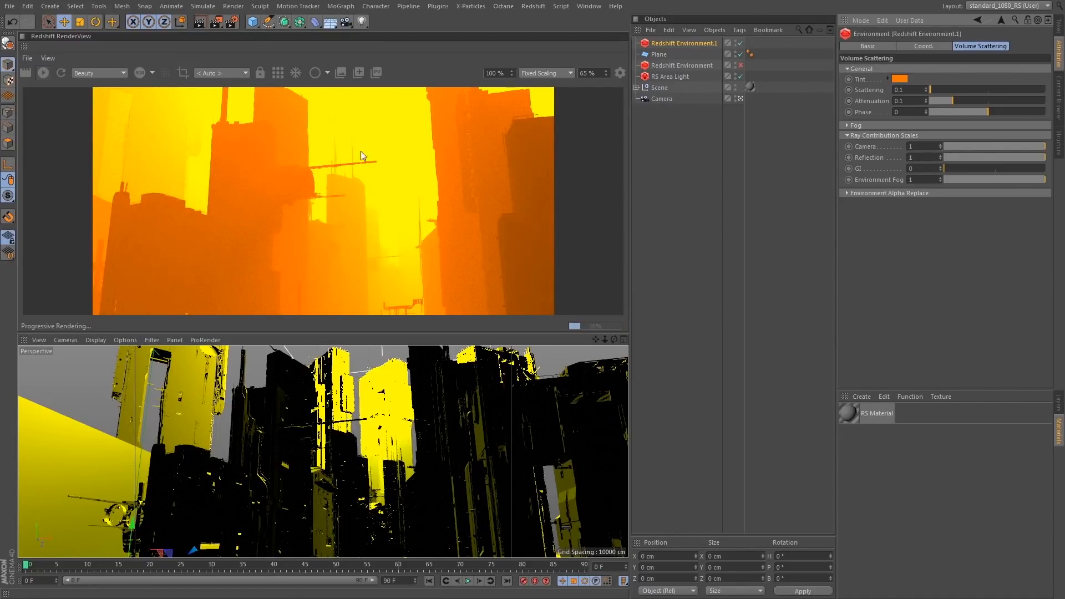
pyautogui.moveTo(432, 155)
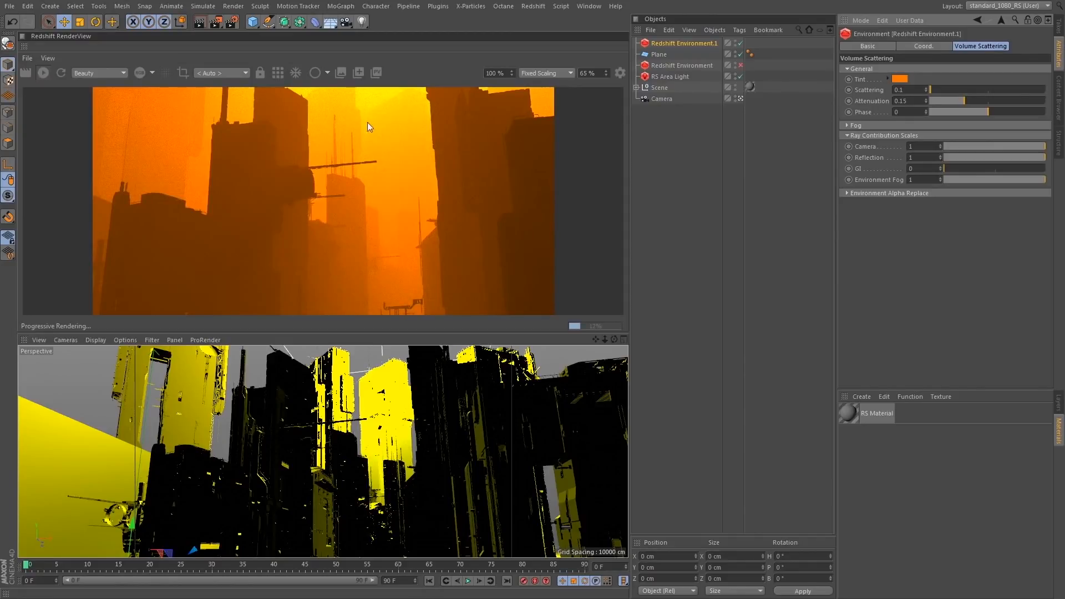
pyautogui.moveTo(106, 278)
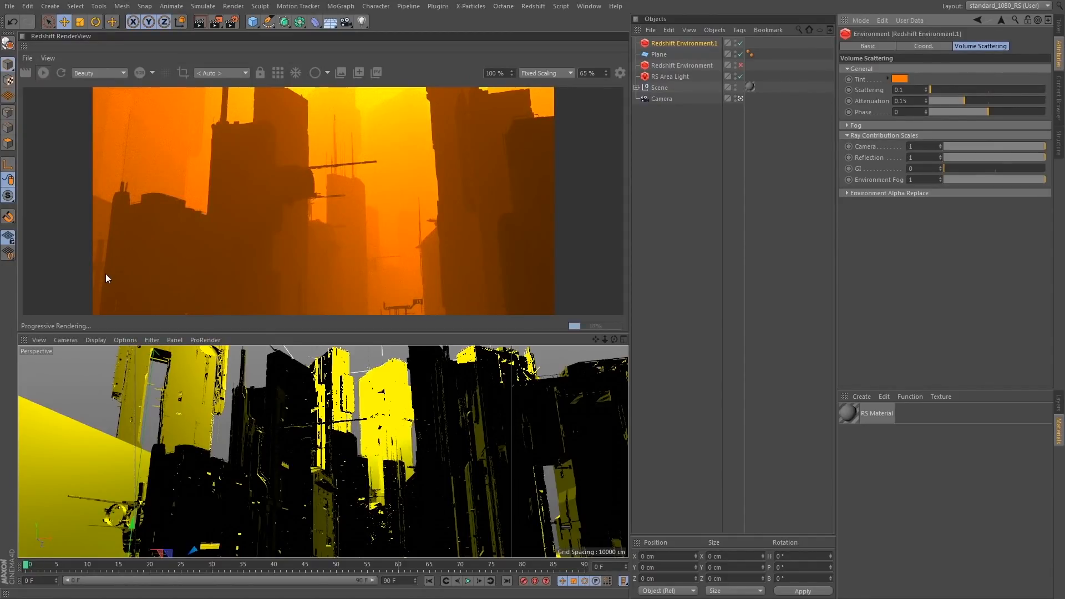
pyautogui.moveTo(371, 134)
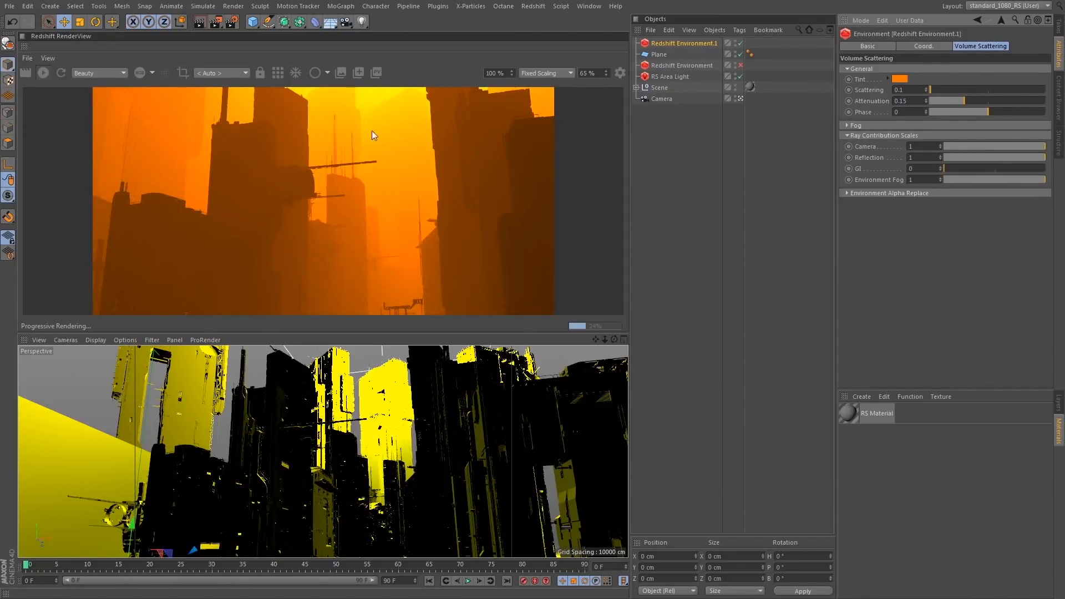
pyautogui.moveTo(463, 152)
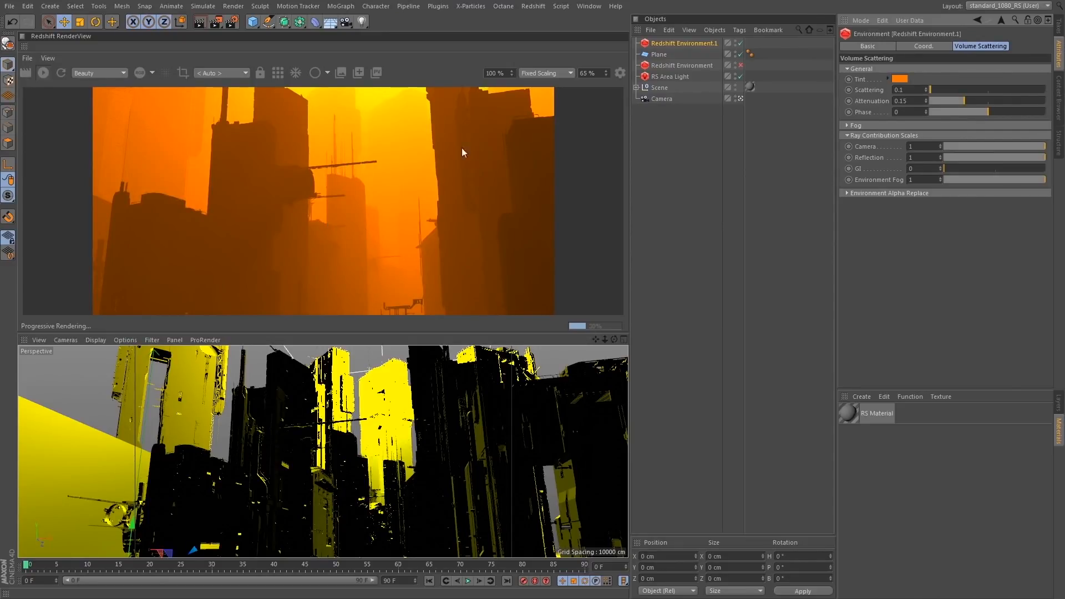
# Test phase values 0.5 and -0.5 with attenuation 0.16 for darker silhouettes in the haze.
pyautogui.click(897, 111)
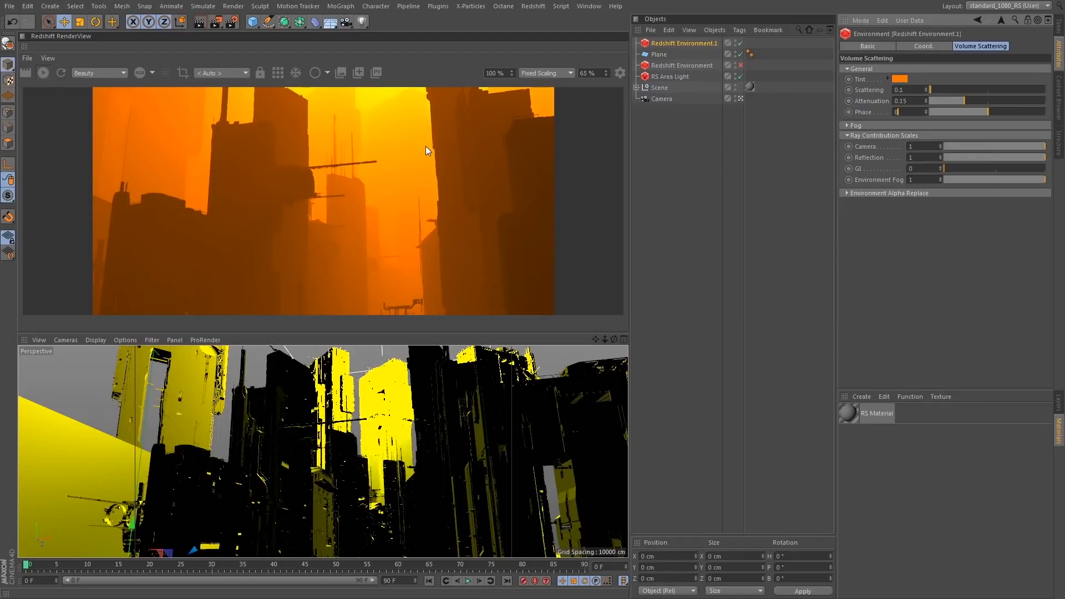
pyautogui.moveTo(438, 252)
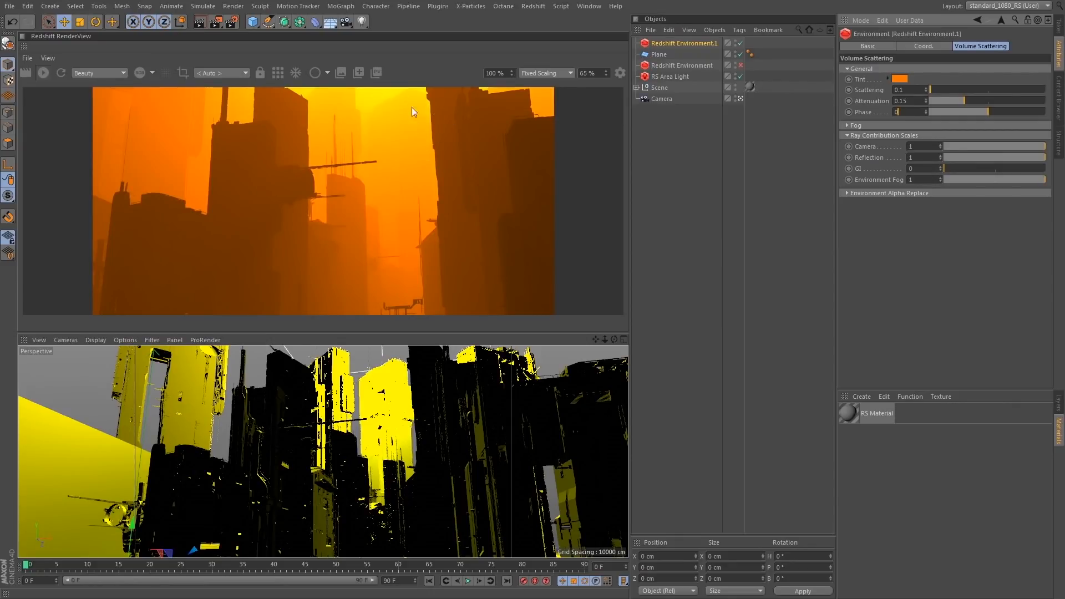
pyautogui.moveTo(456, 156)
pyautogui.write('.5')
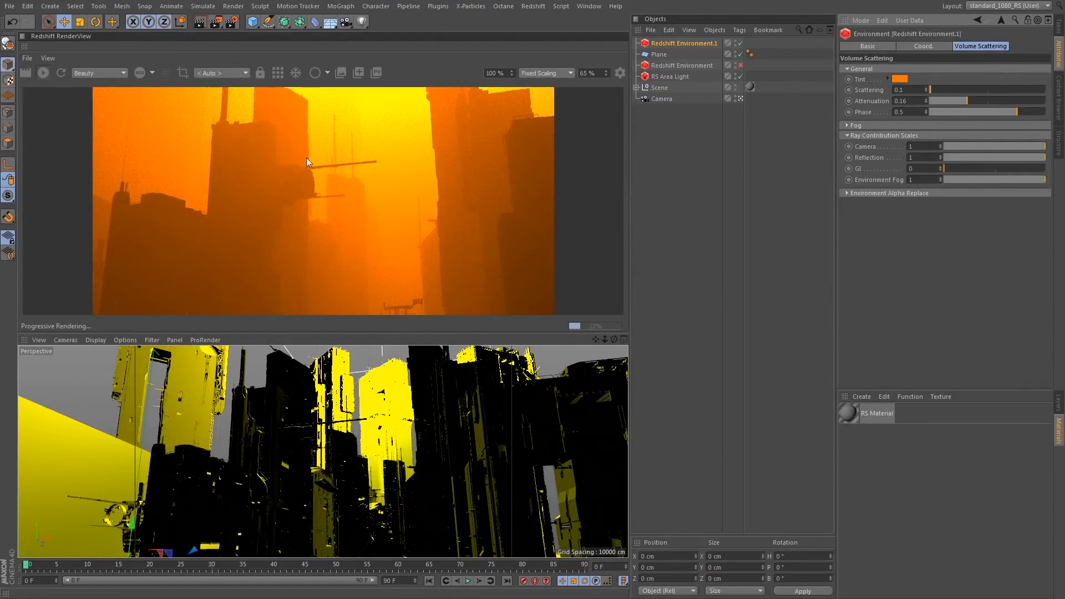
pyautogui.moveTo(468, 98)
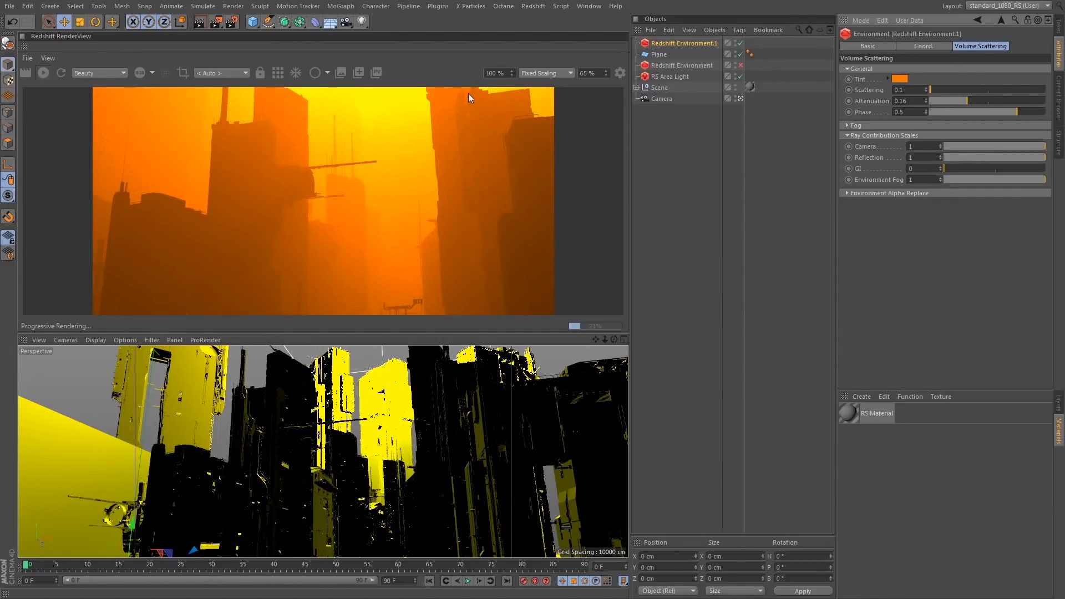
pyautogui.click(903, 111)
pyautogui.write('0.8')
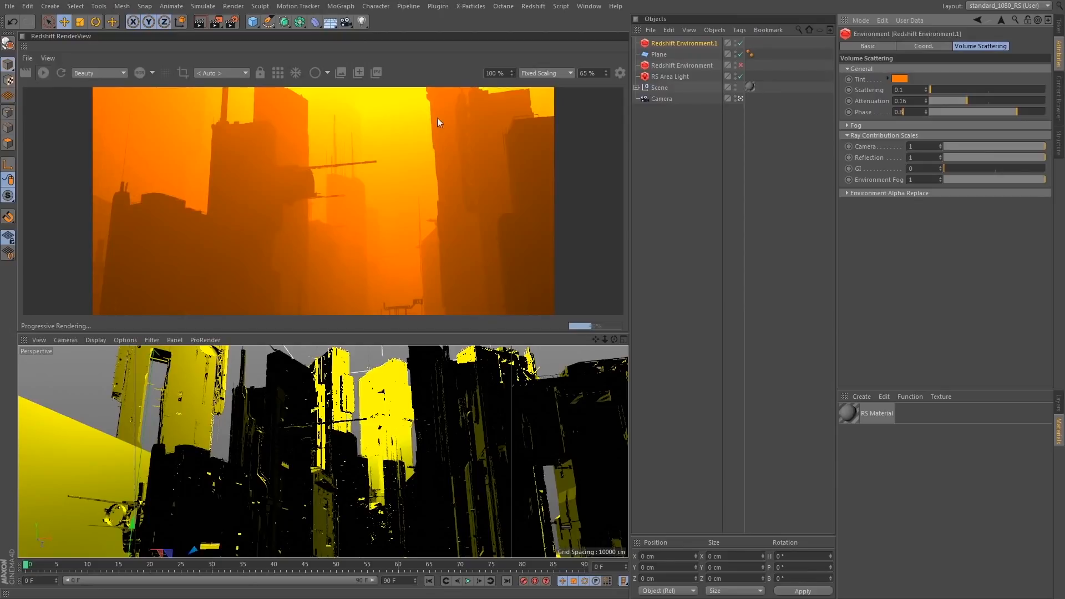
pyautogui.moveTo(963, 147)
pyautogui.write('0.9')
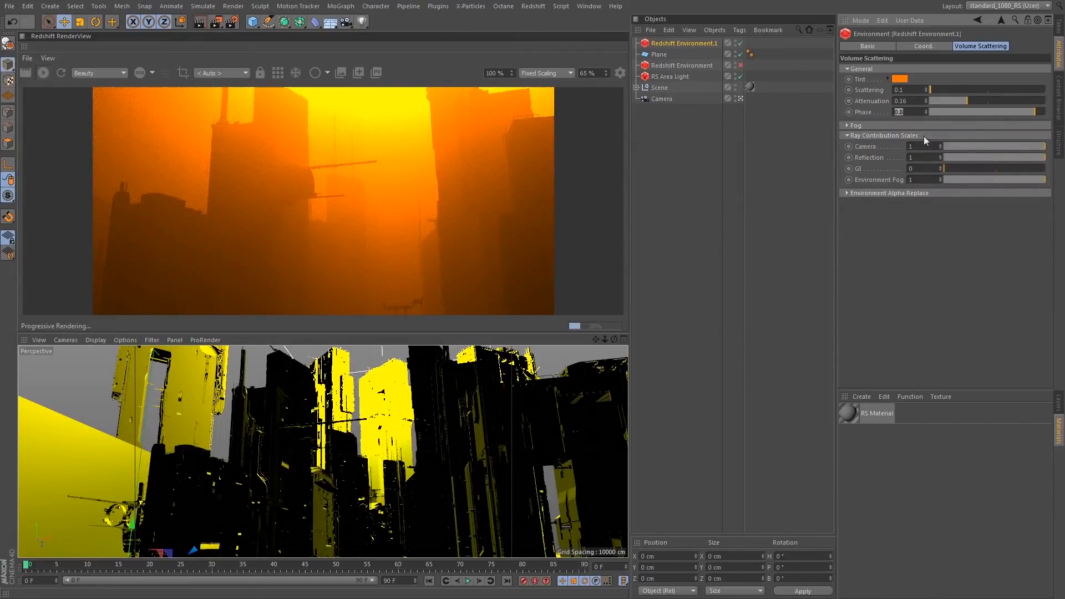
pyautogui.tripleClick(903, 112)
pyautogui.write('-0.5')
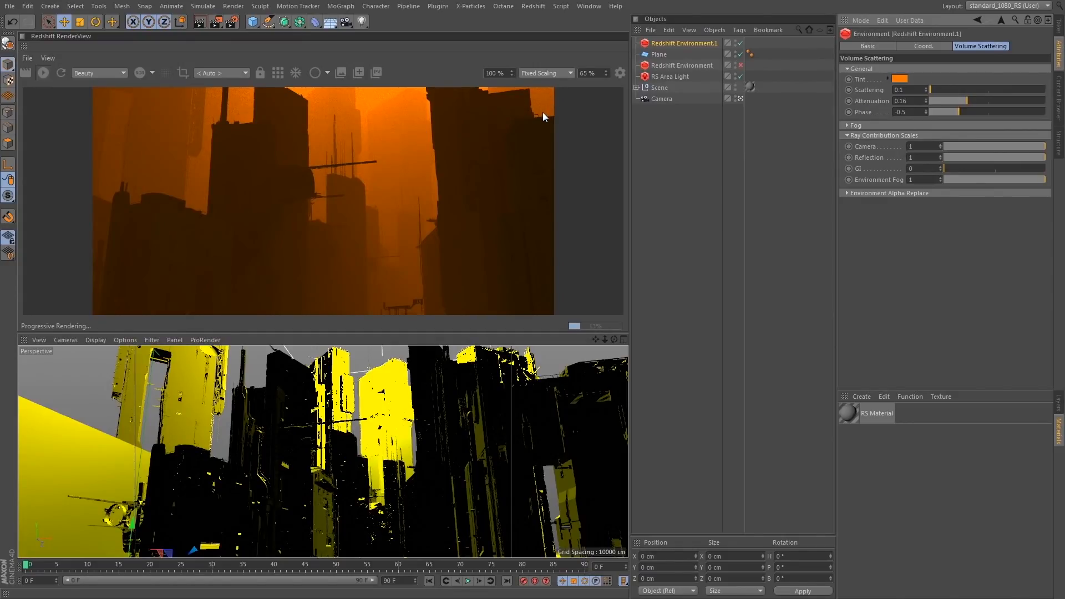
pyautogui.moveTo(432, 153)
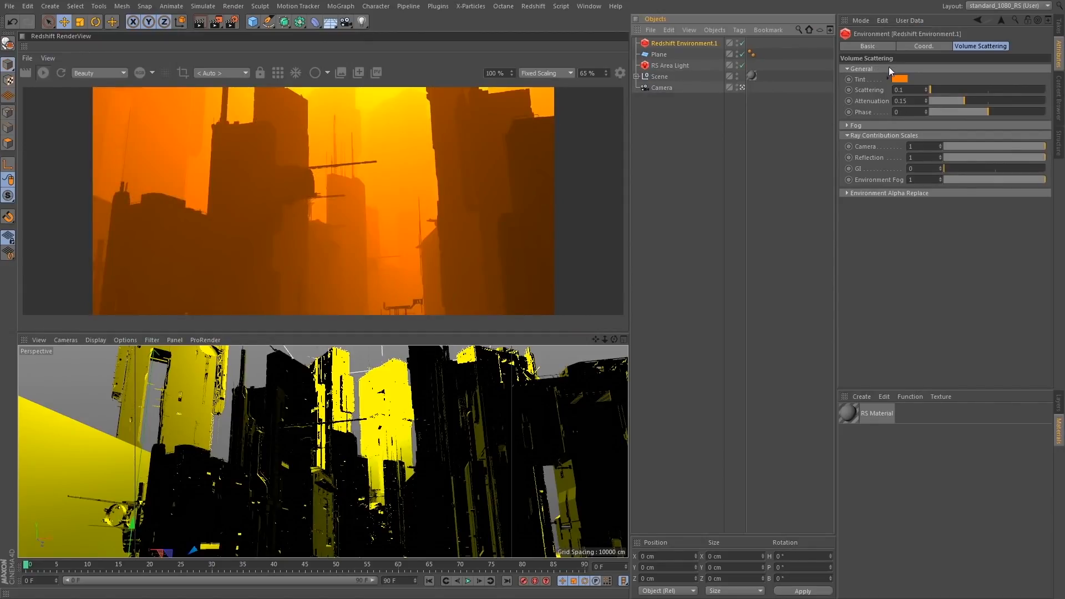
# Collapse the General group, glance at the Fog parameters and collapse them again.
pyautogui.click(847, 69)
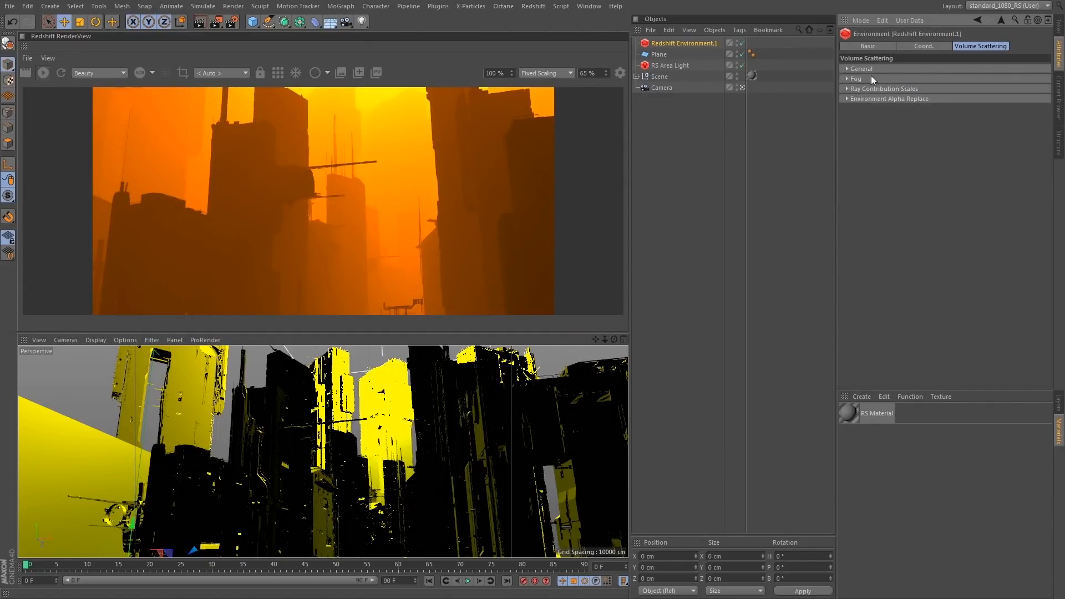
pyautogui.click(856, 78)
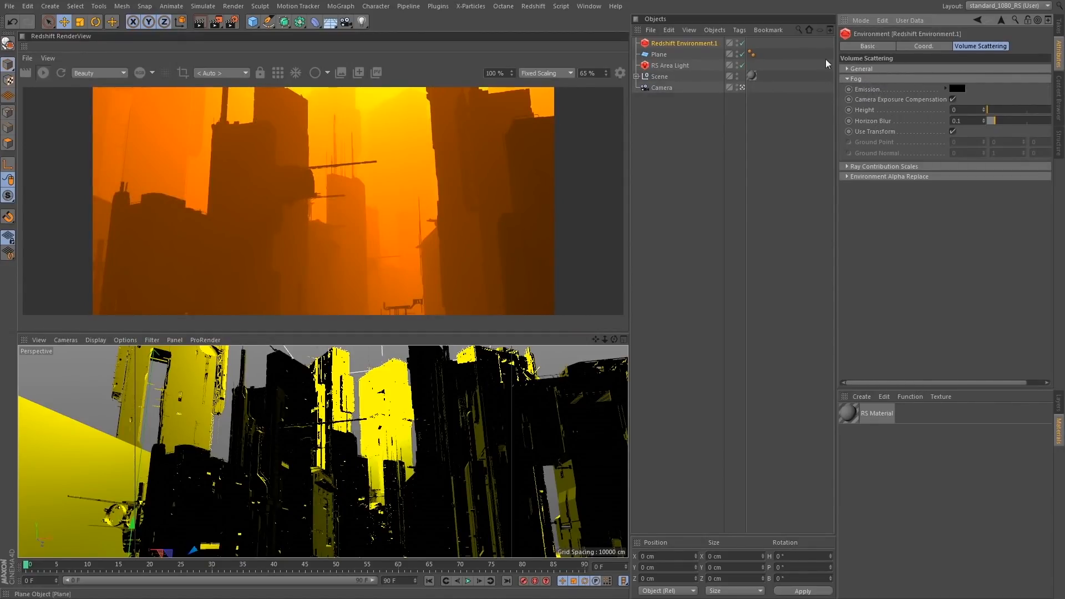
pyautogui.click(855, 79)
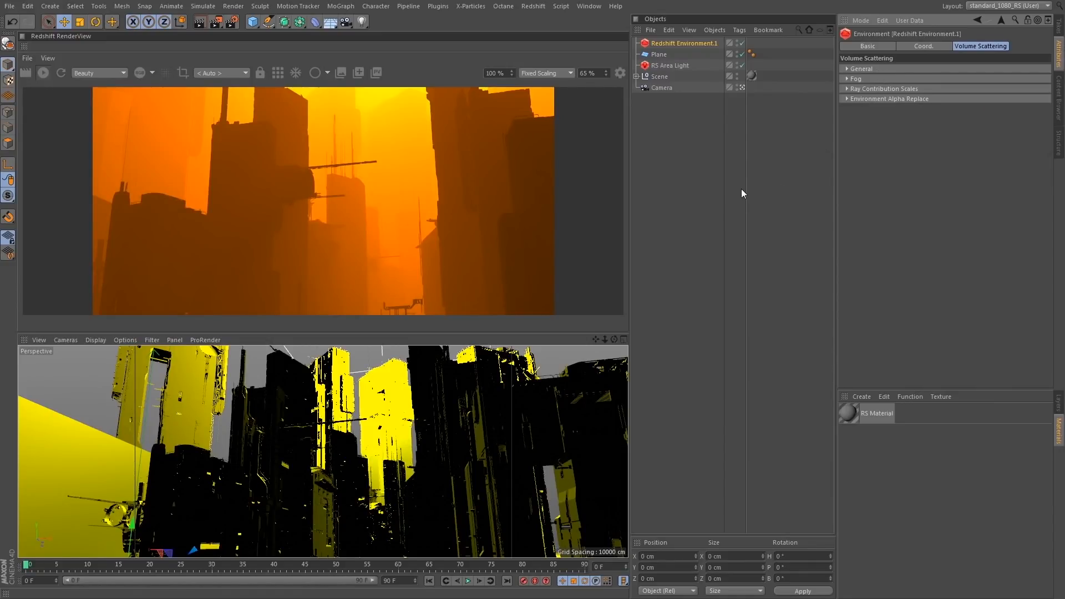
pyautogui.moveTo(745, 180)
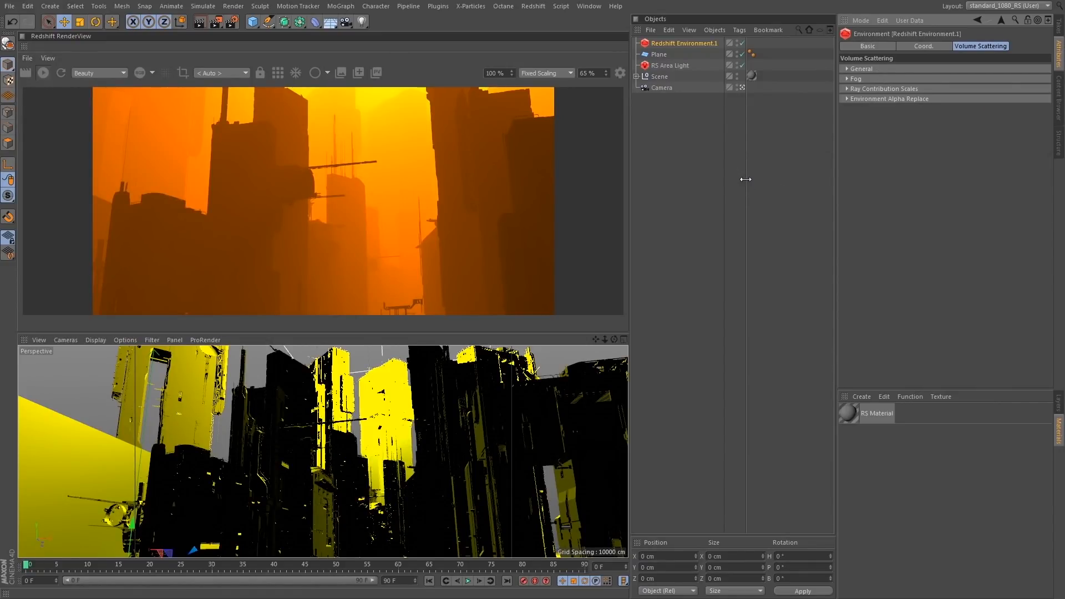